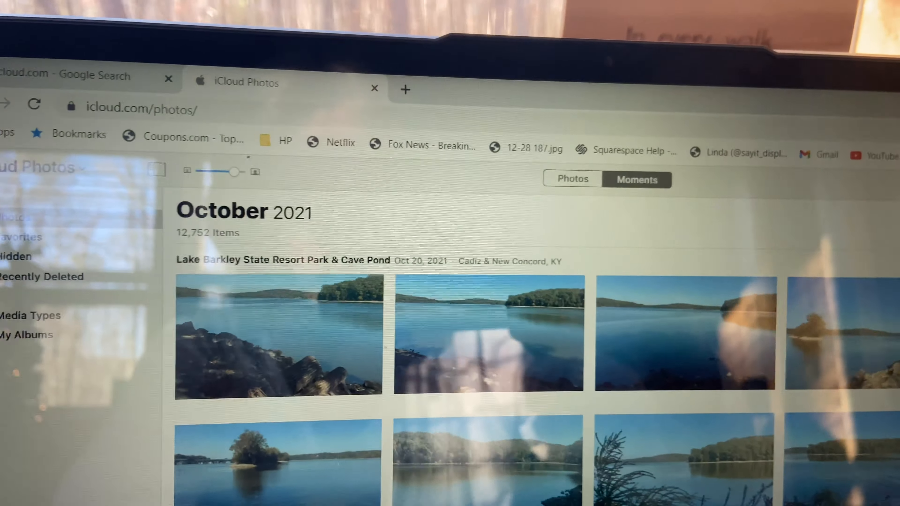
scroll("down", 3)
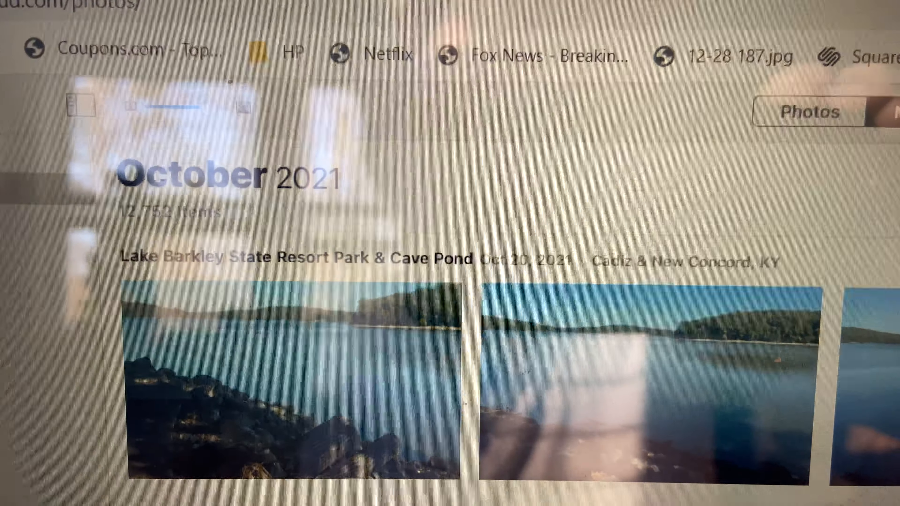
scroll("down", 3)
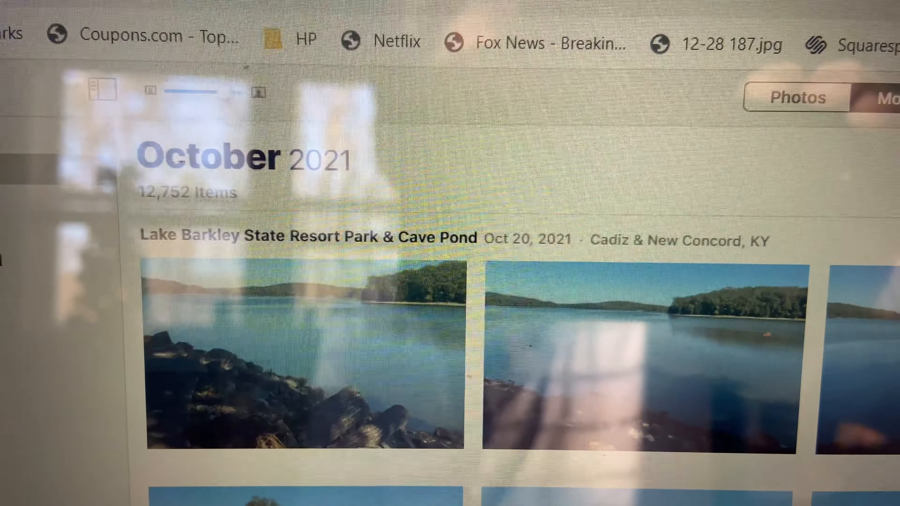